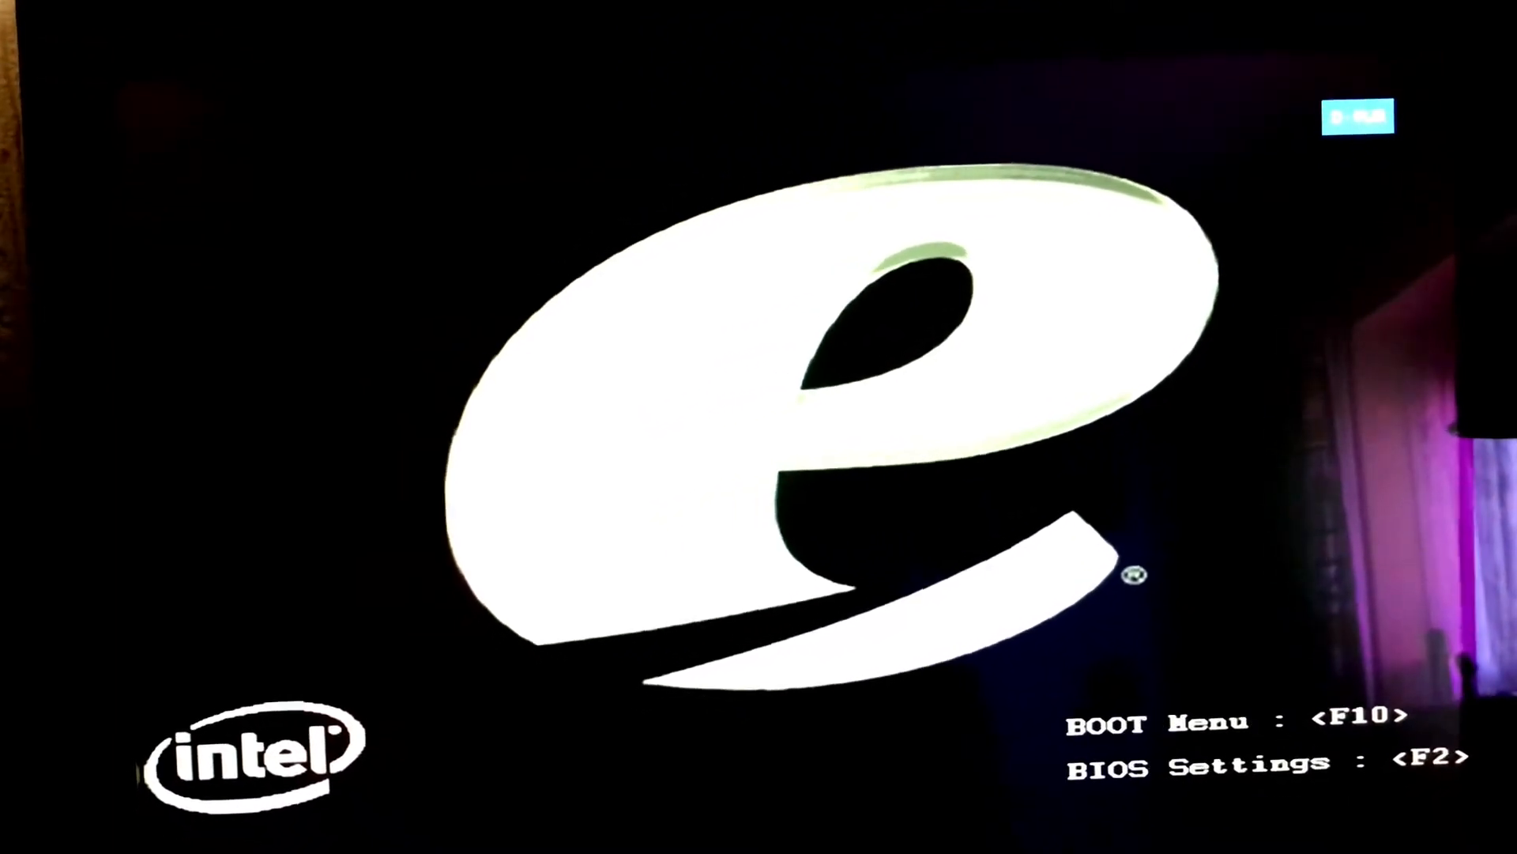
# - Open the F10 Boot Menu and boot from the CDROM device
pyautogui.press('f10')
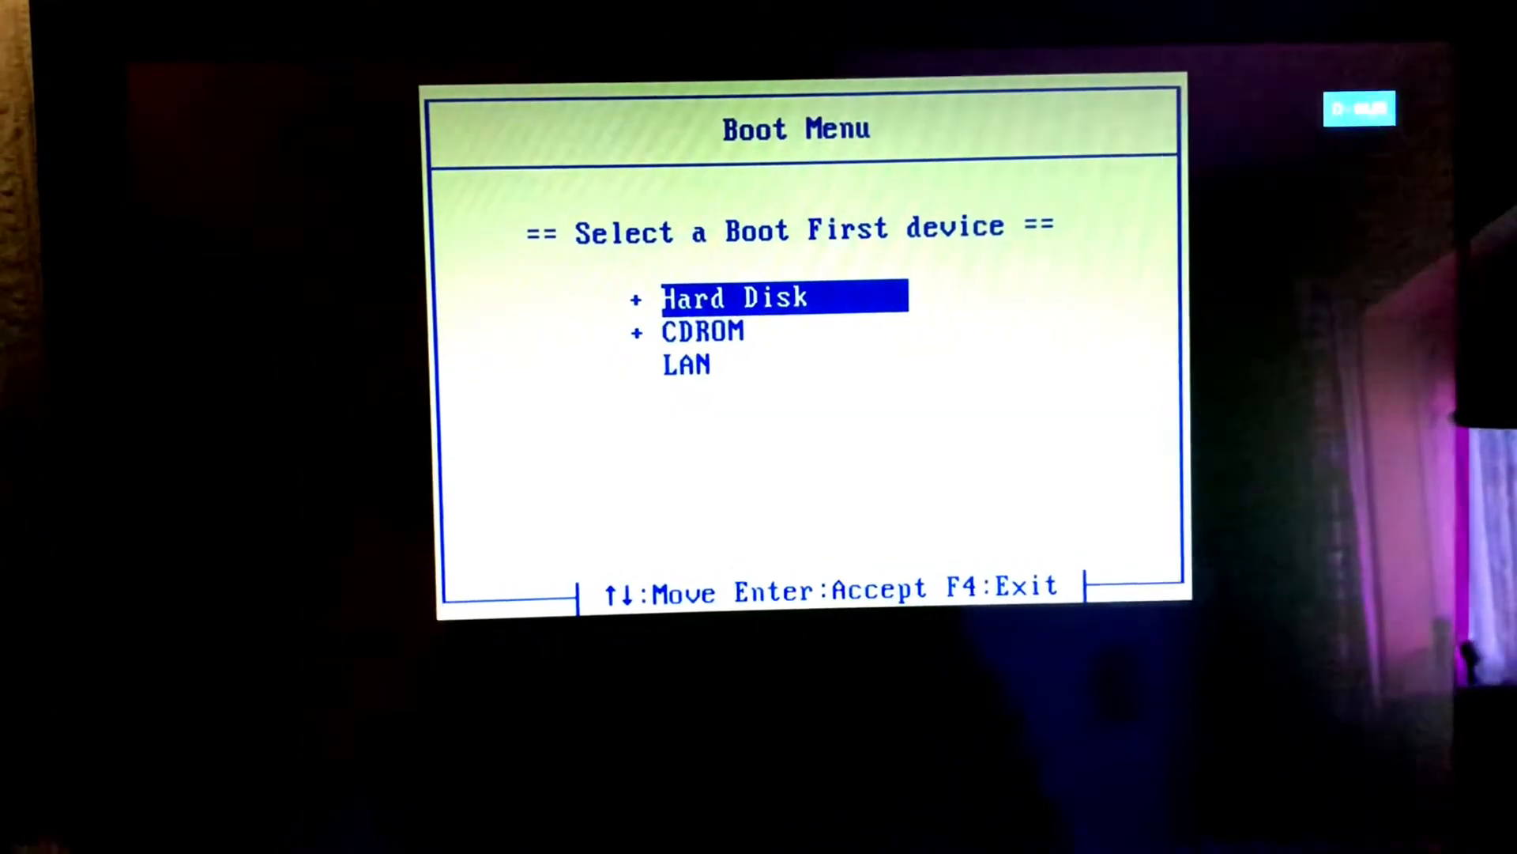
pyautogui.press('down')
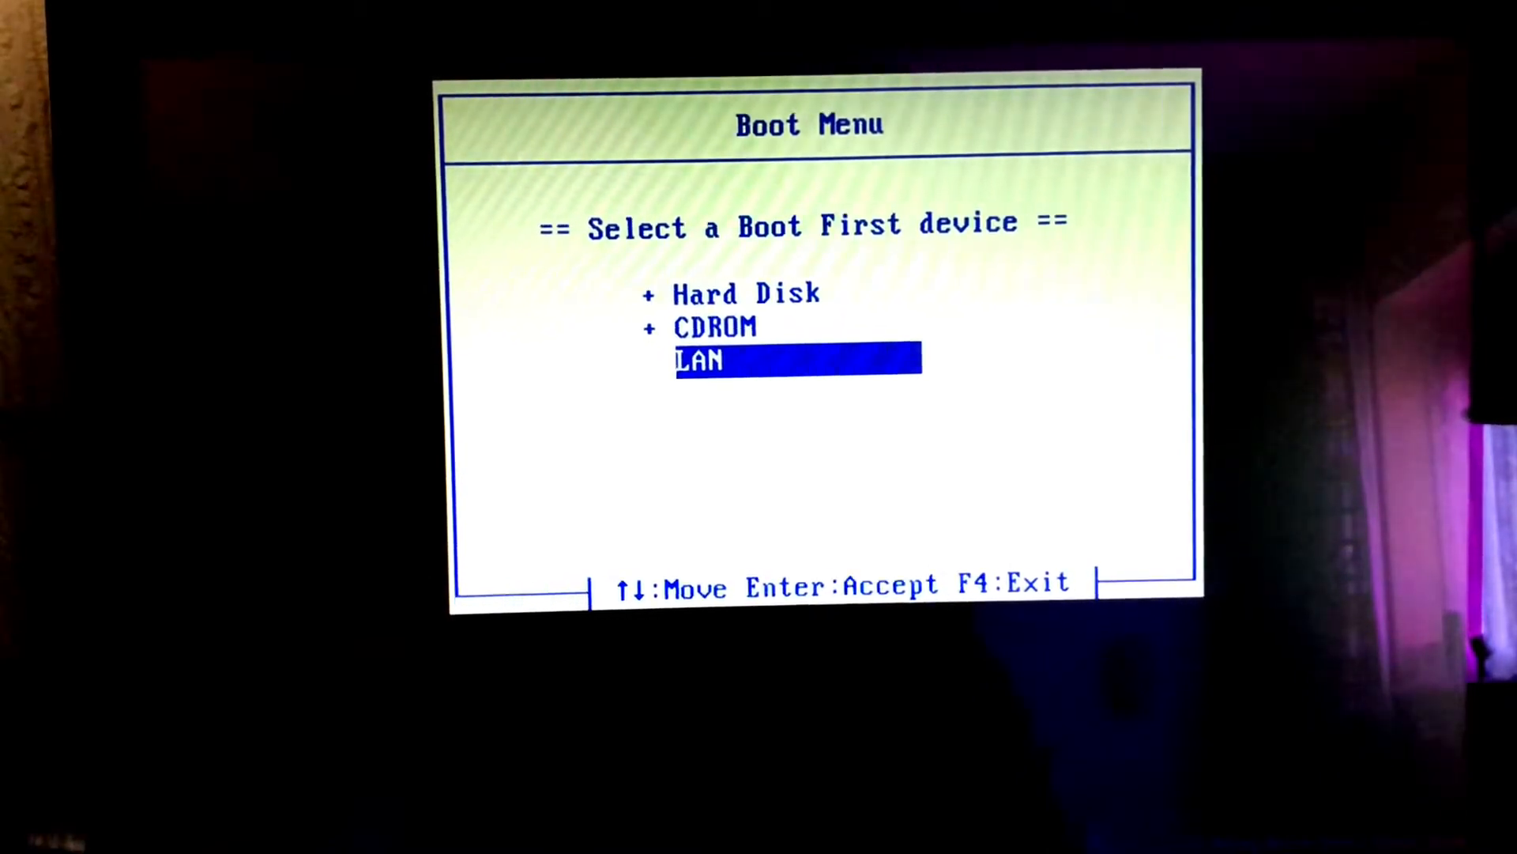
pyautogui.press('up')
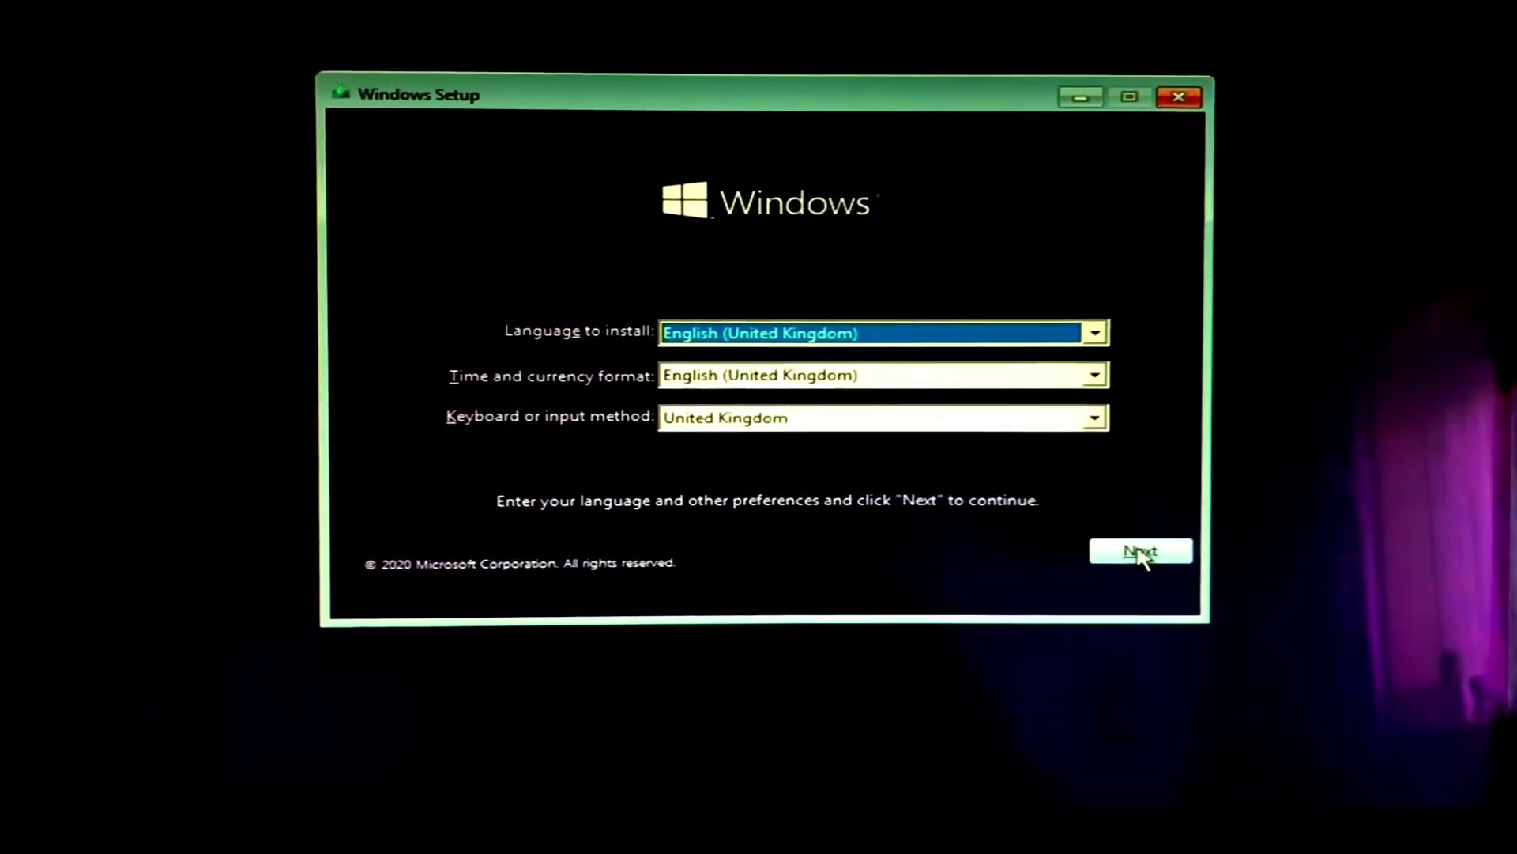
# - Accept the English (United Kingdom) language settings and choose Install now
pyautogui.click(1140, 551)
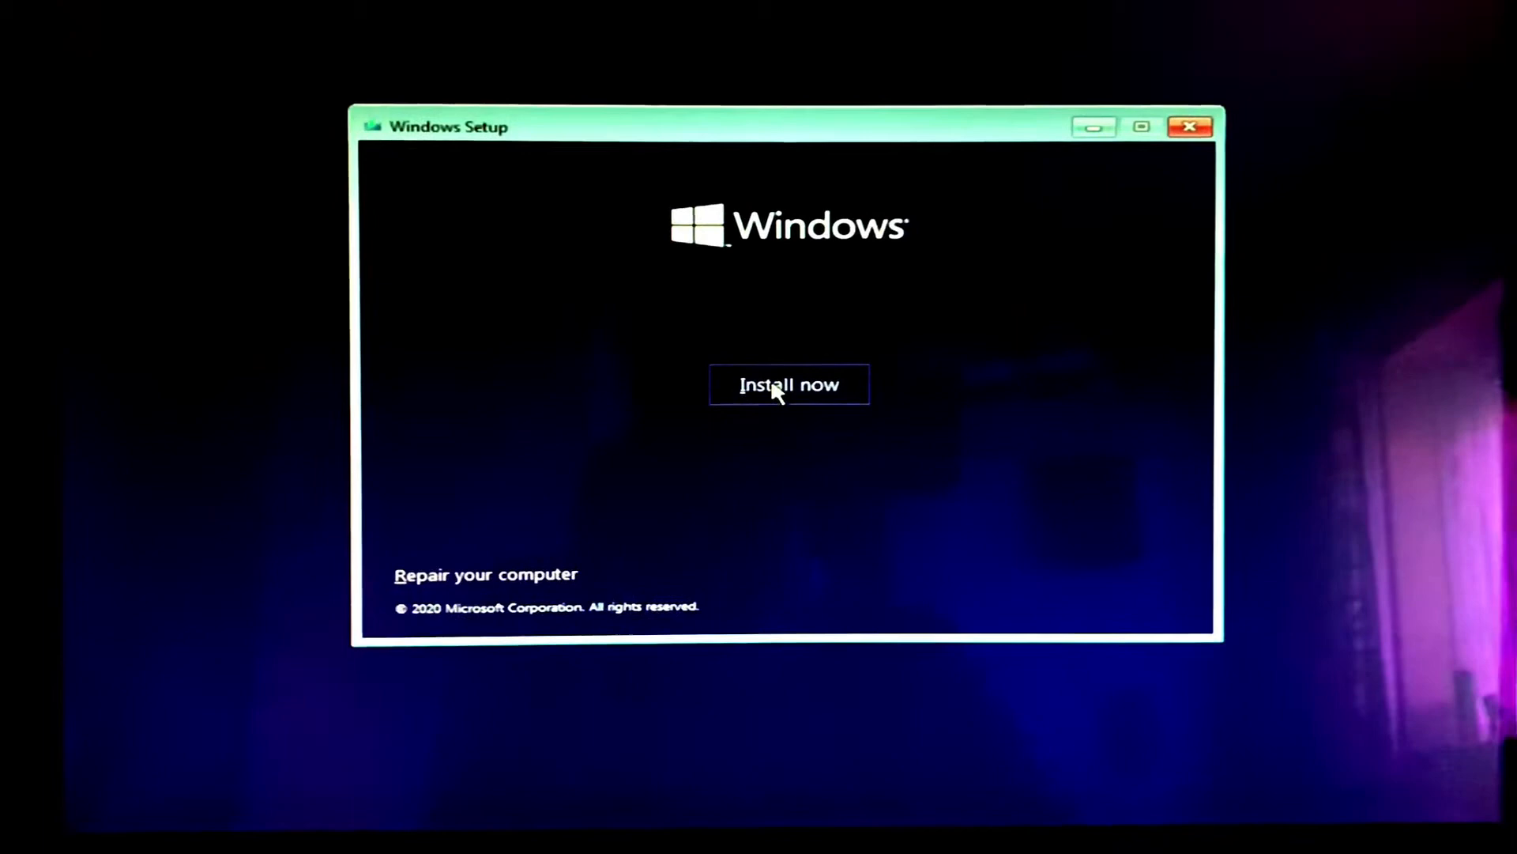
pyautogui.click(788, 384)
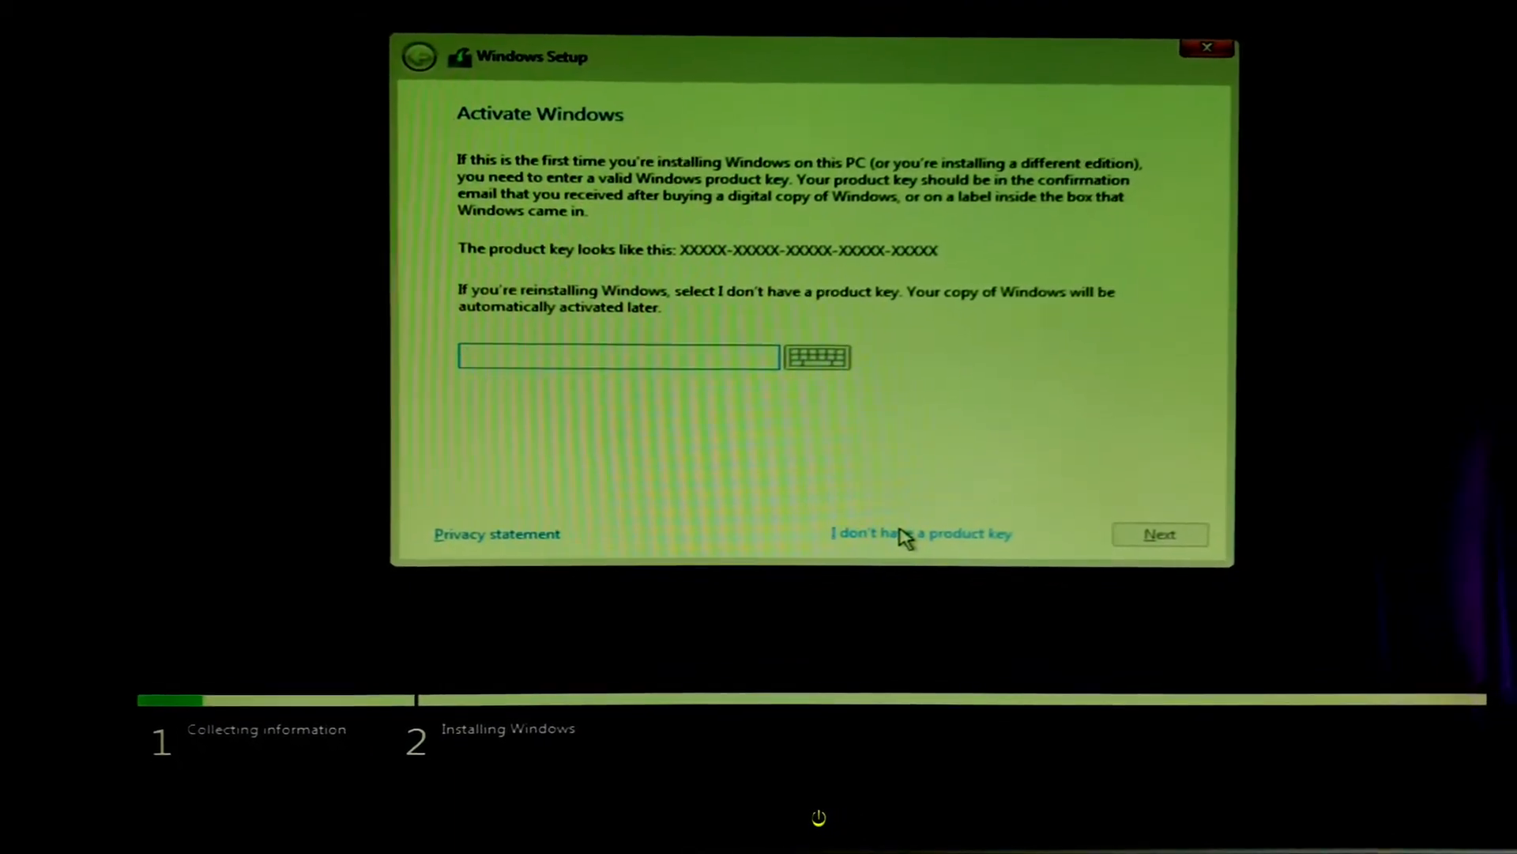
# - Choose 'I don't have a product key' to skip activation
pyautogui.click(921, 533)
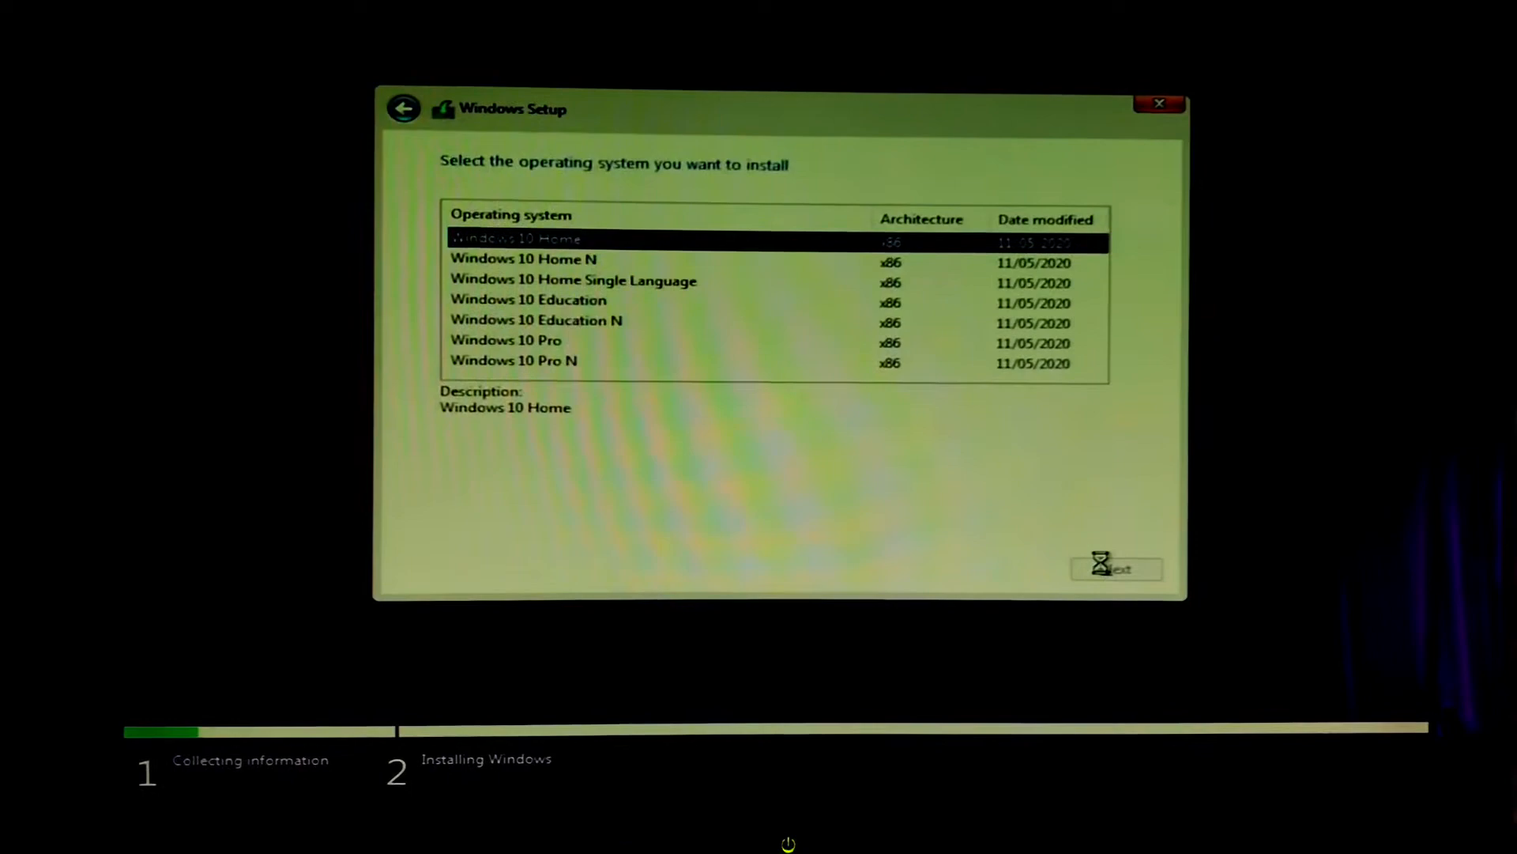
# - Confirm Windows 10 Home, scroll through the licence terms and tick acceptance
pyautogui.click(1115, 567)
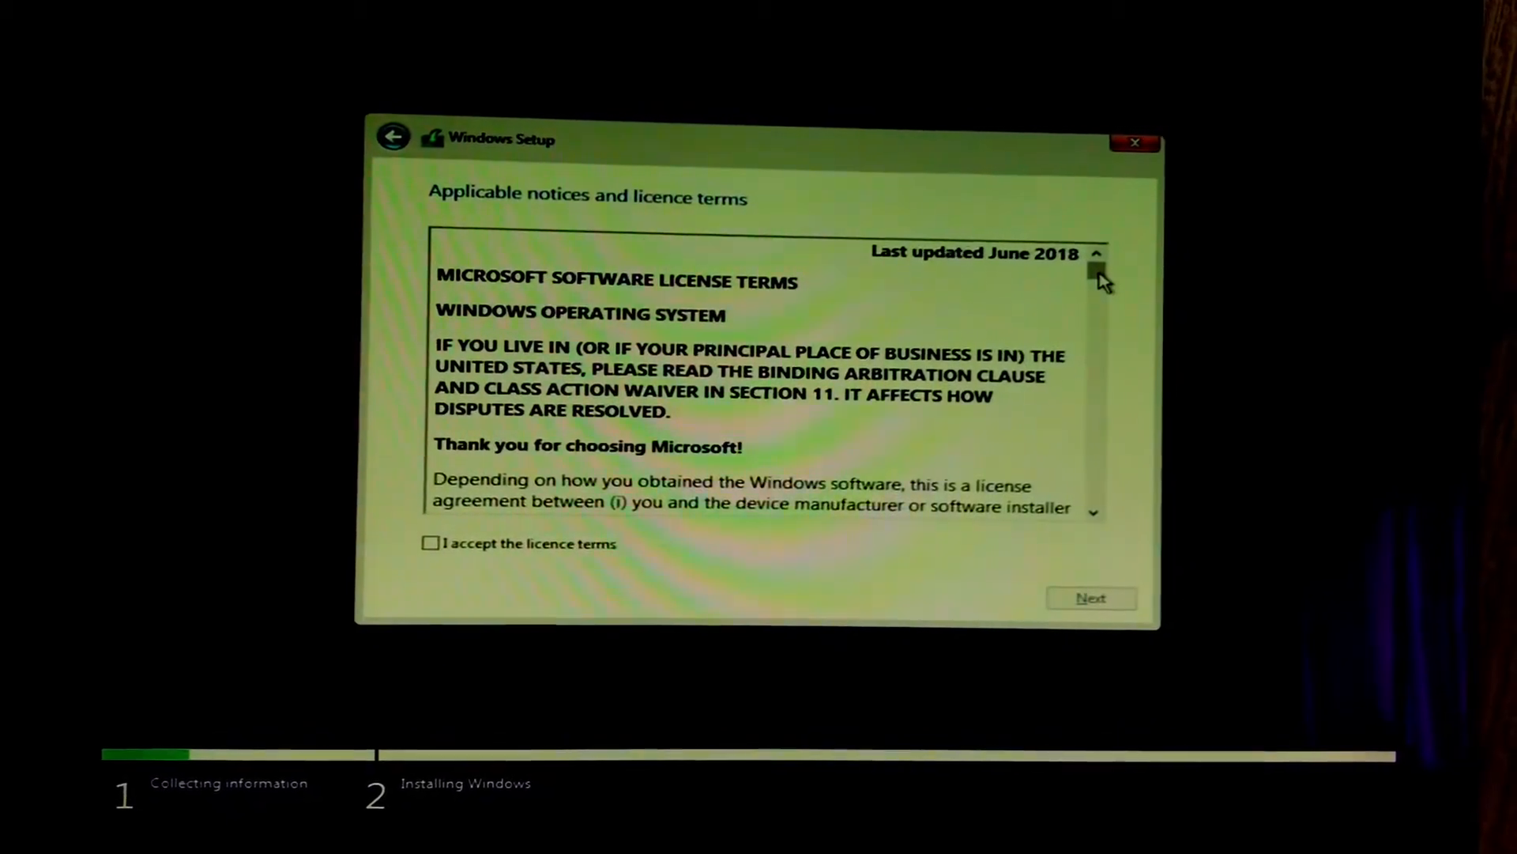
pyautogui.scroll(-3)
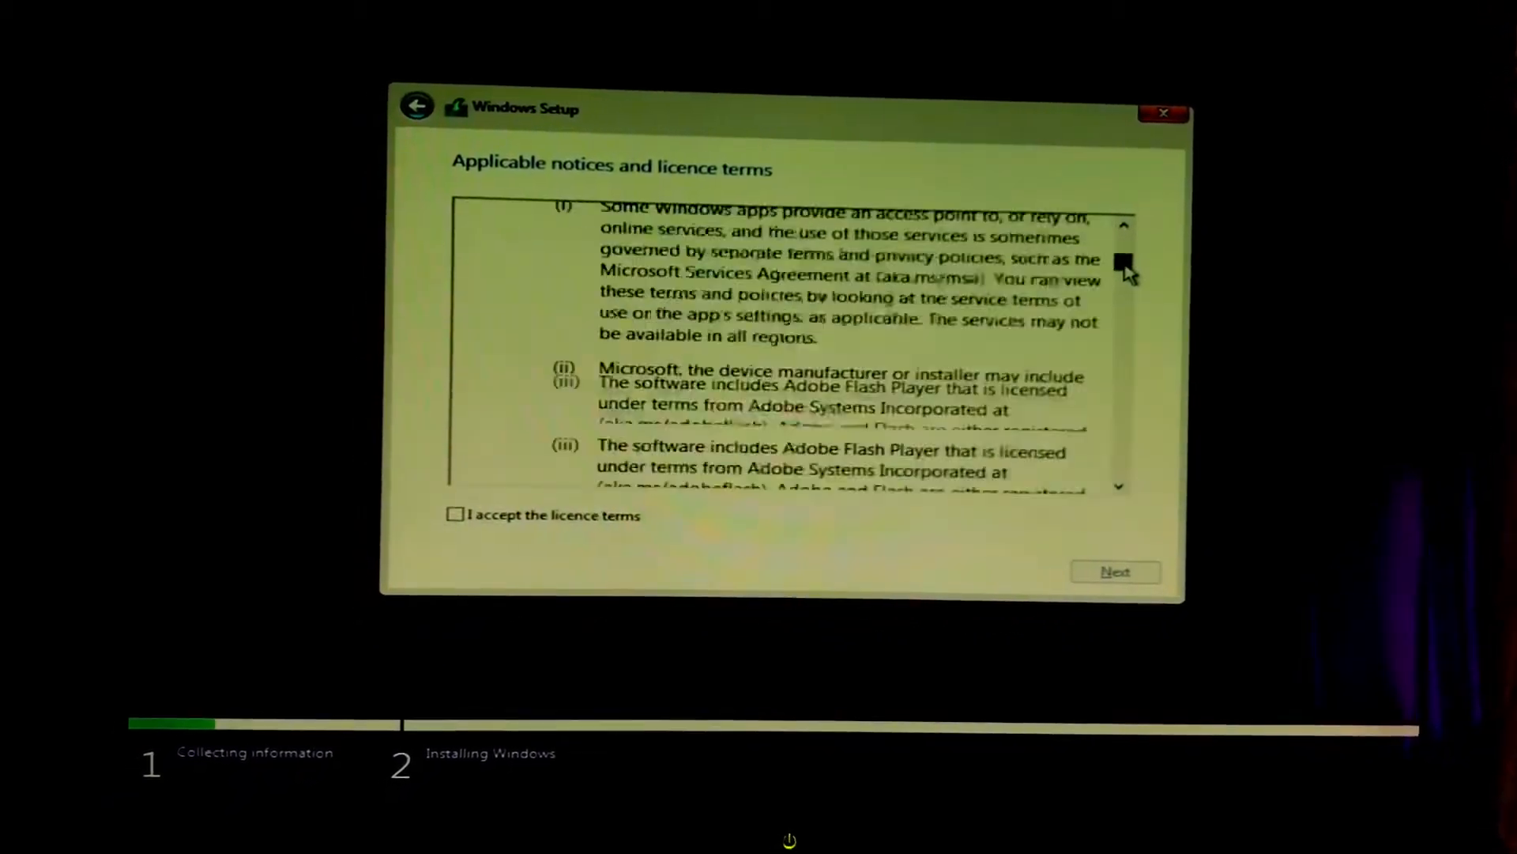
pyautogui.scroll(-3)
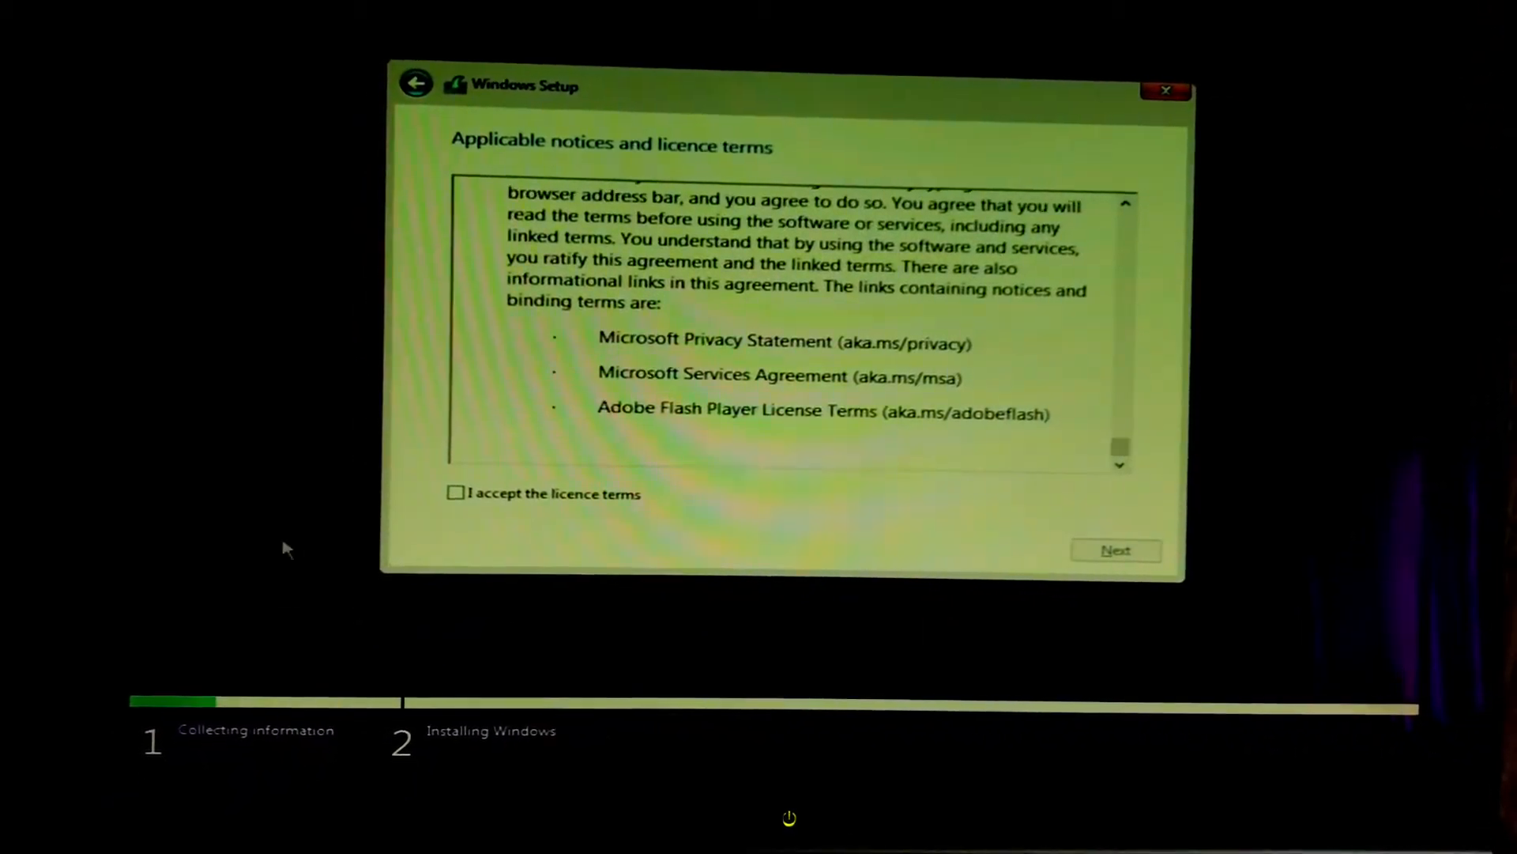
pyautogui.click(456, 492)
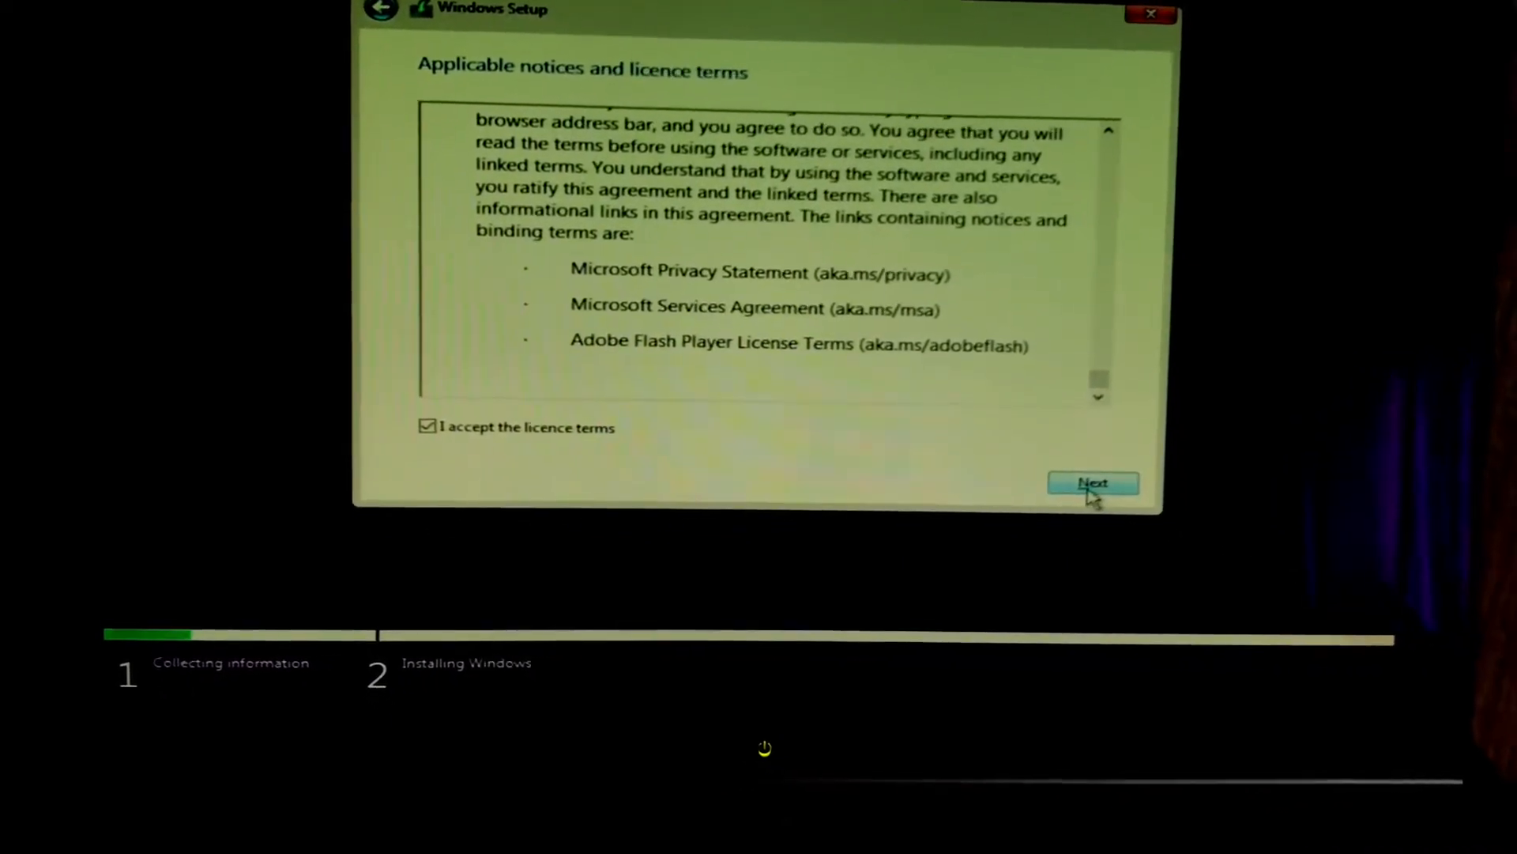
# - Continue past the accepted licence terms to the installation type choice
pyautogui.click(1092, 483)
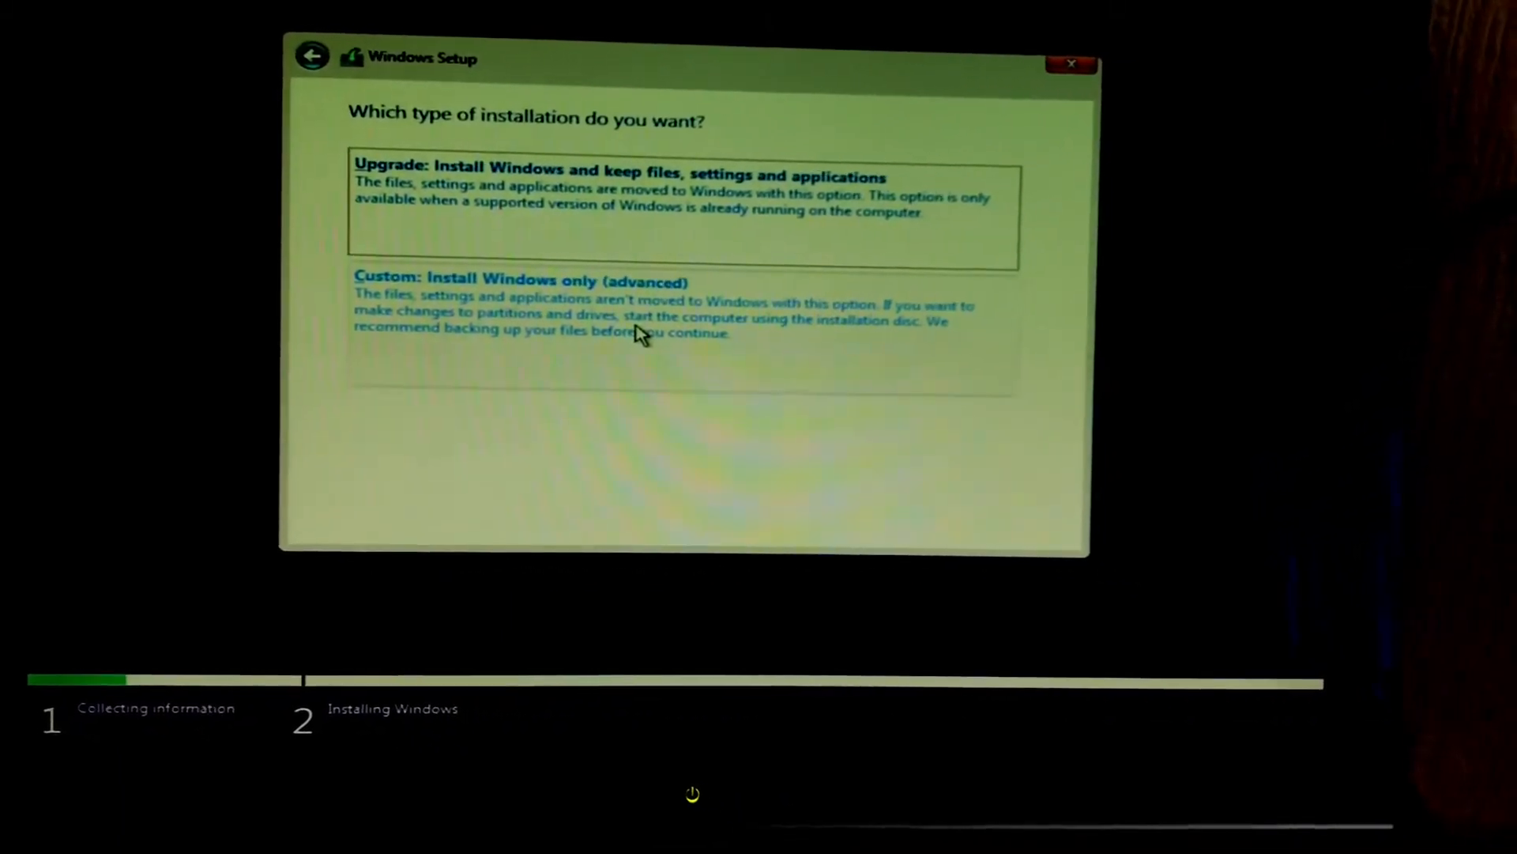
# - Choose the Custom install and select Drive 0 Partition 2 as the location
pyautogui.click(522, 276)
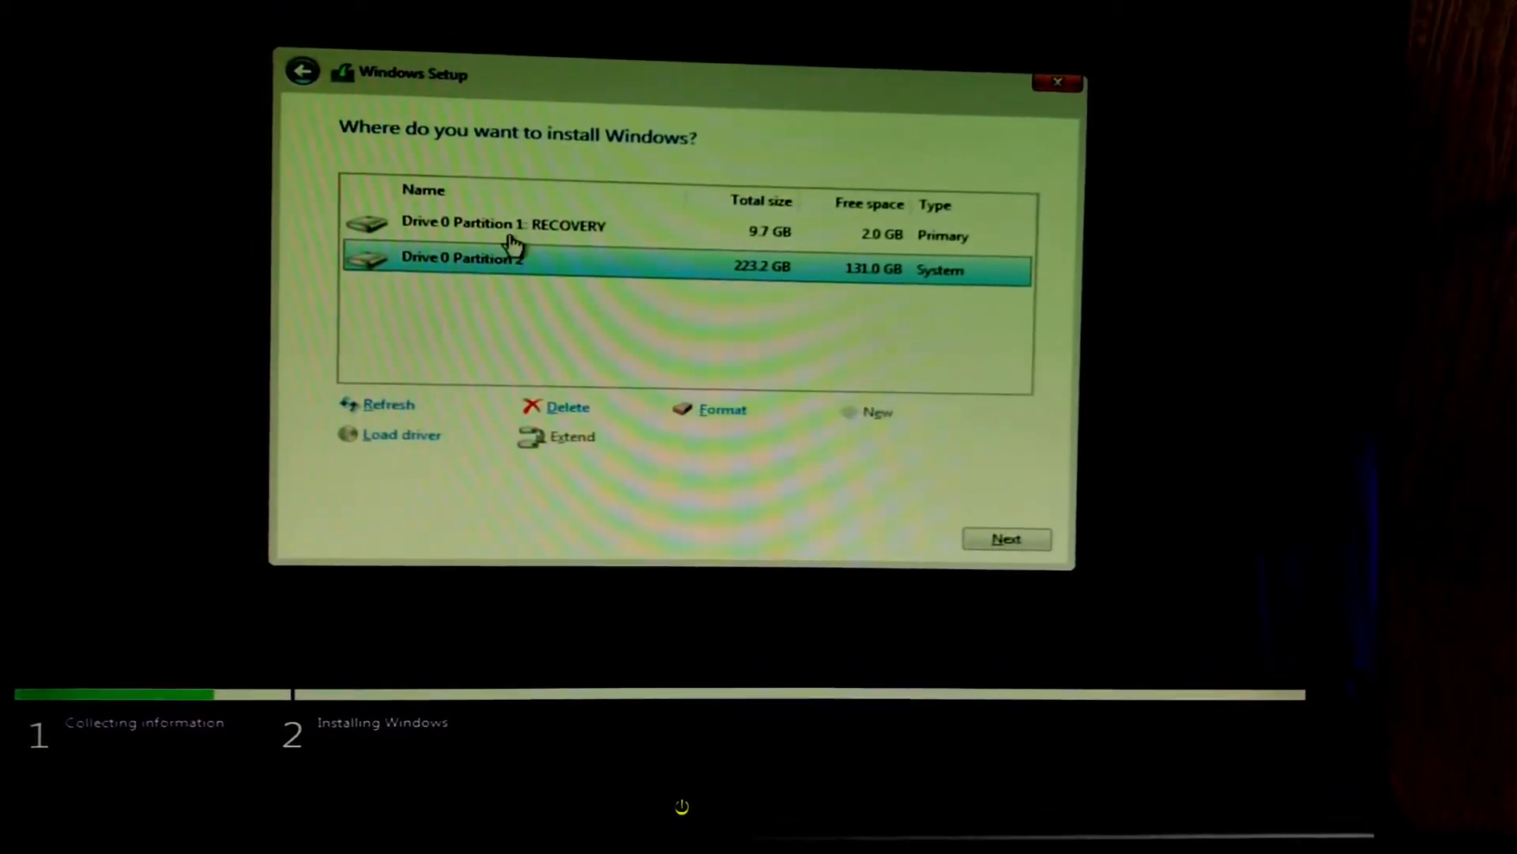
pyautogui.click(503, 225)
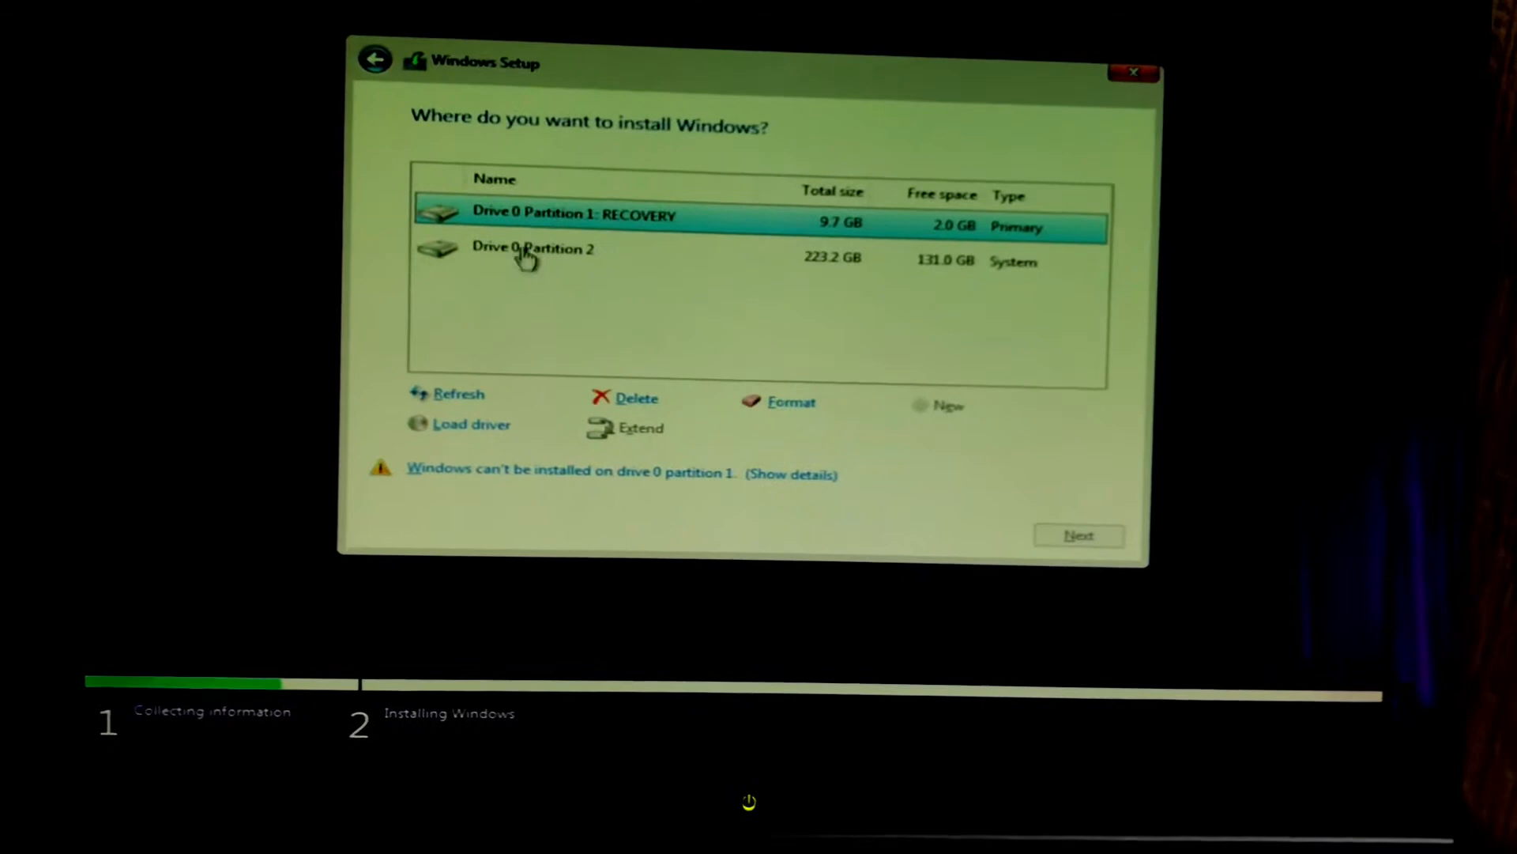
pyautogui.click(552, 247)
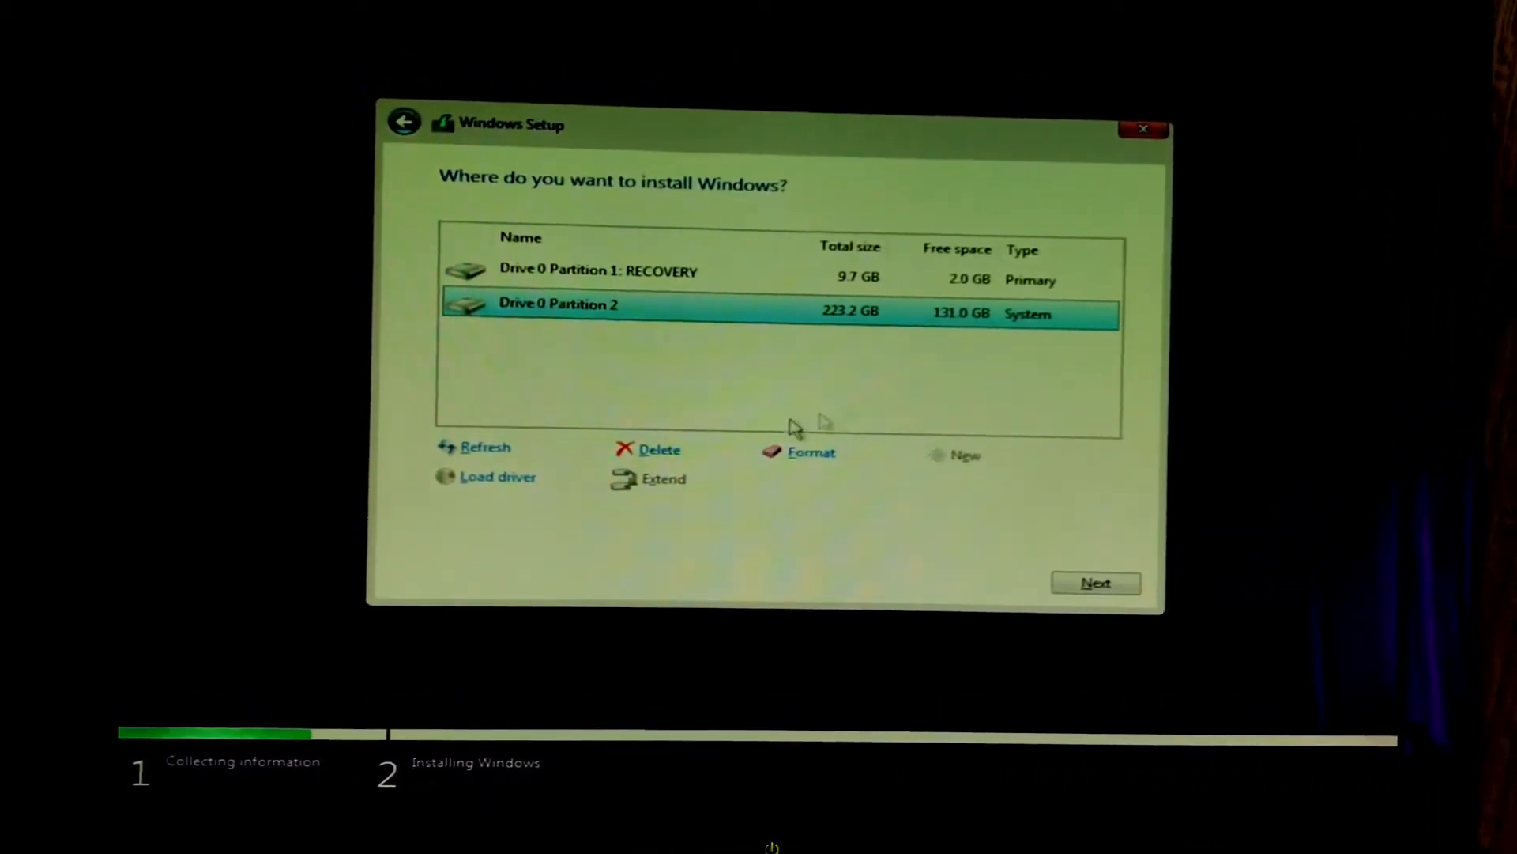
pyautogui.moveTo(594, 344)
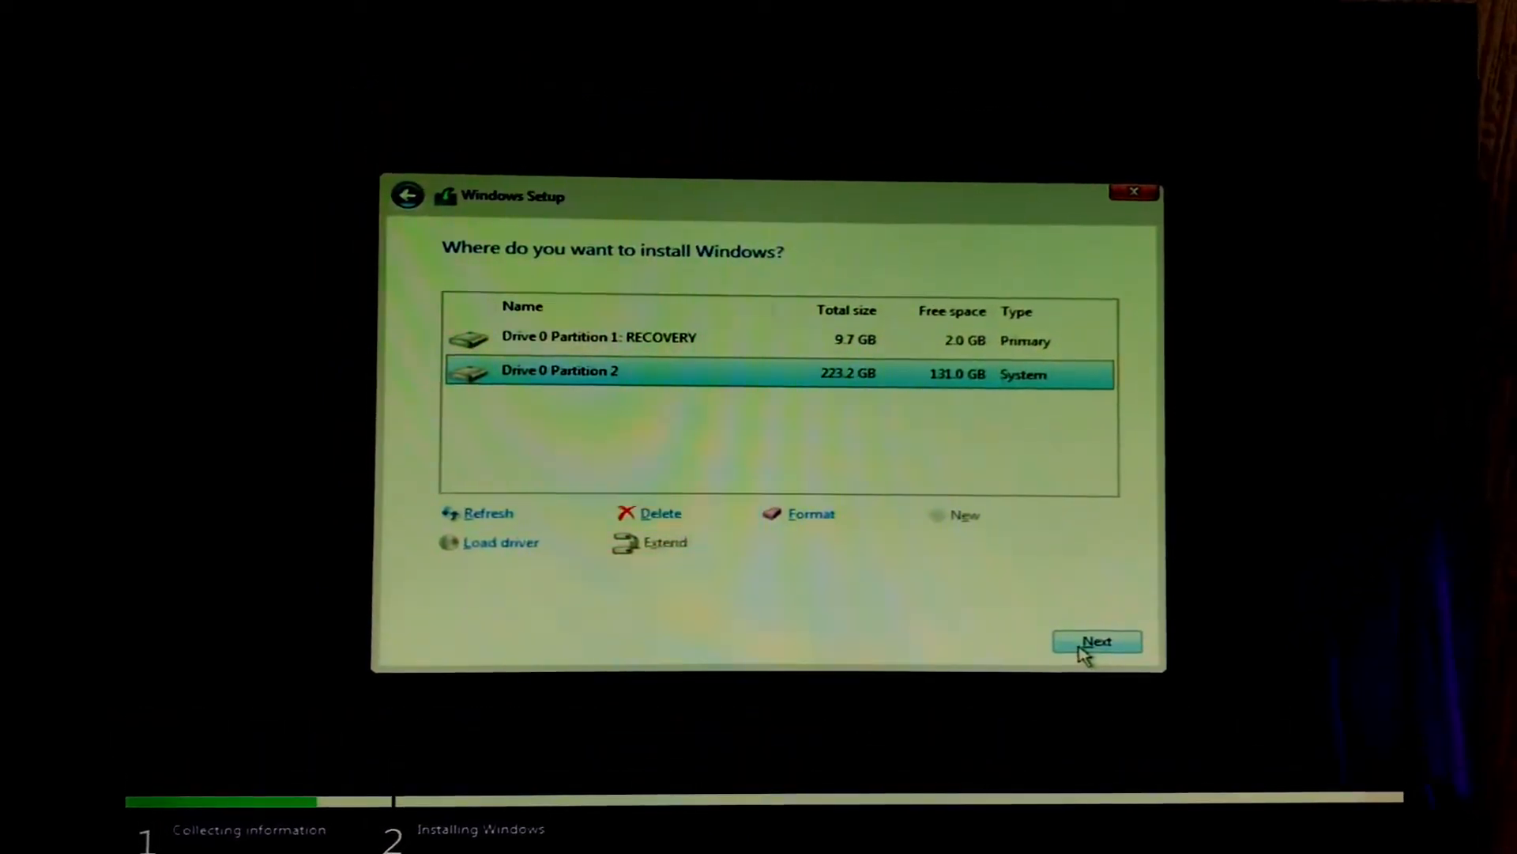
# - Proceed with Drive 0 Partition 2 and accept the Windows.old warning
pyautogui.click(1095, 642)
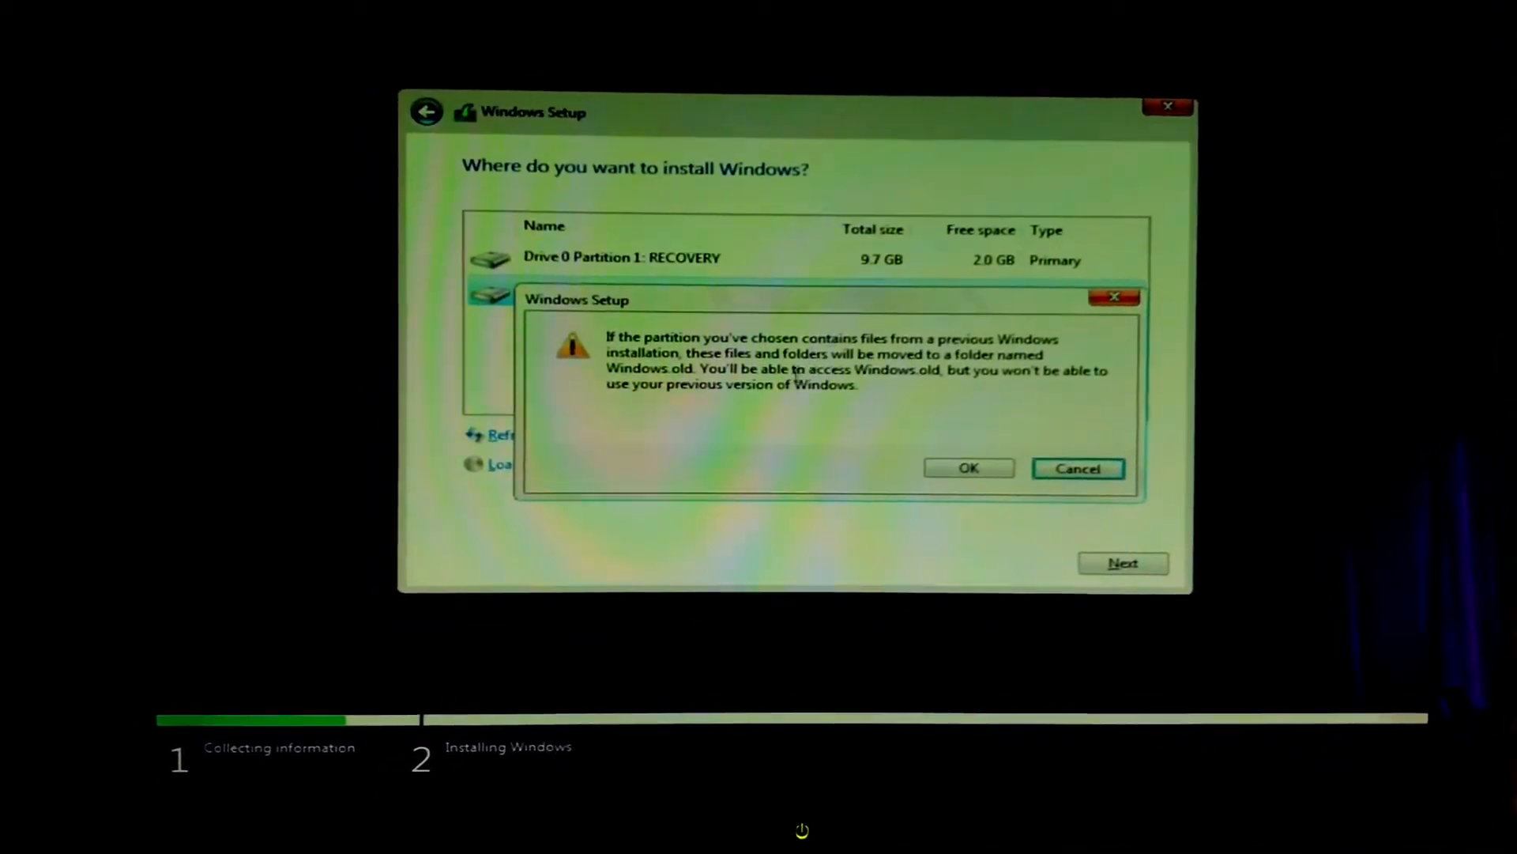
pyautogui.click(968, 467)
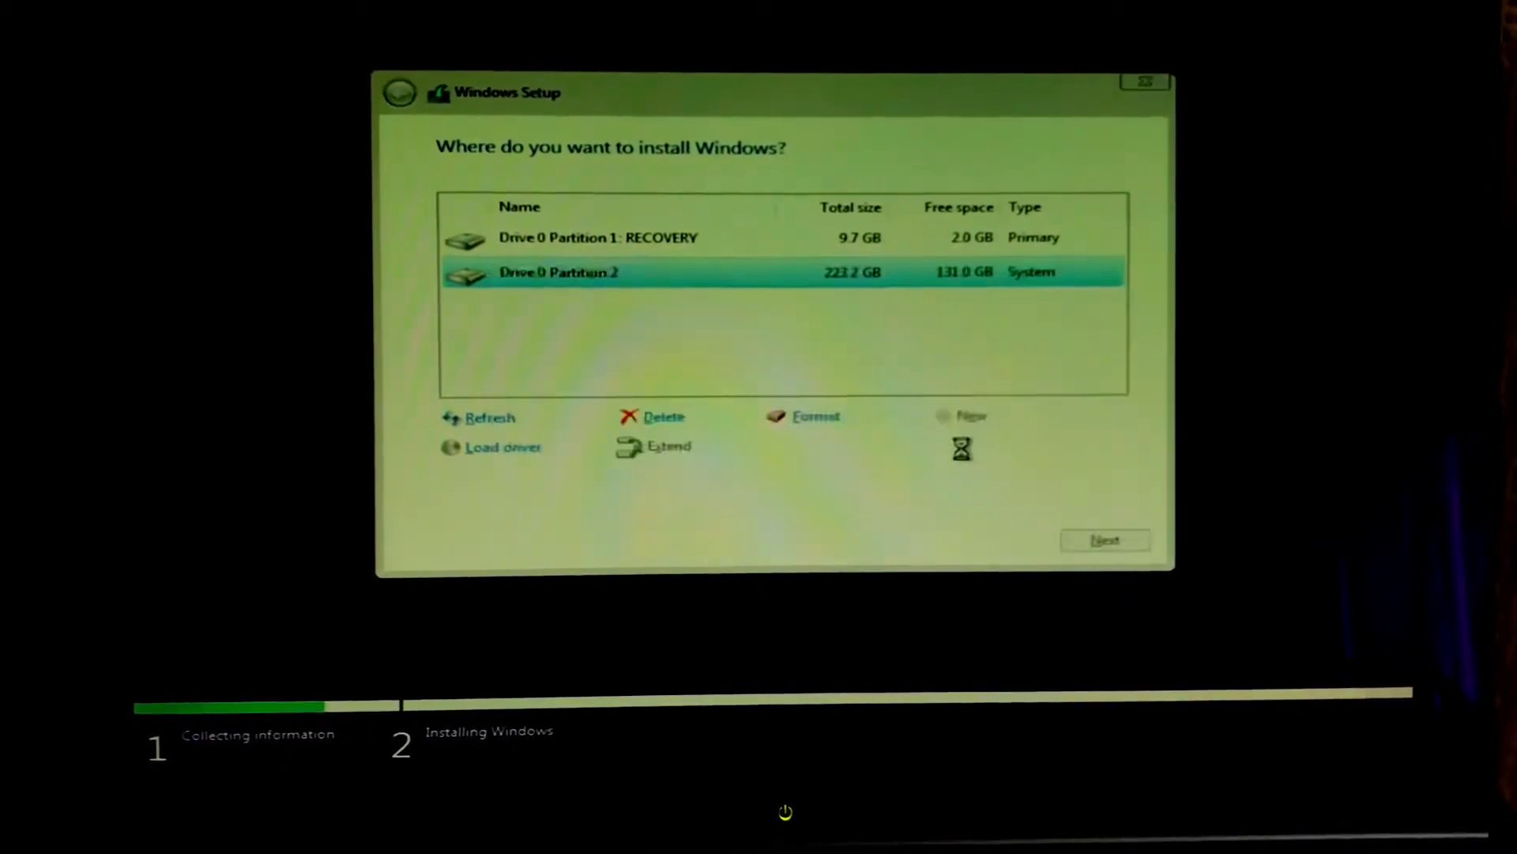
# - Wait through copying files, installing features and updates until Getting finished
pyautogui.click(1105, 539)
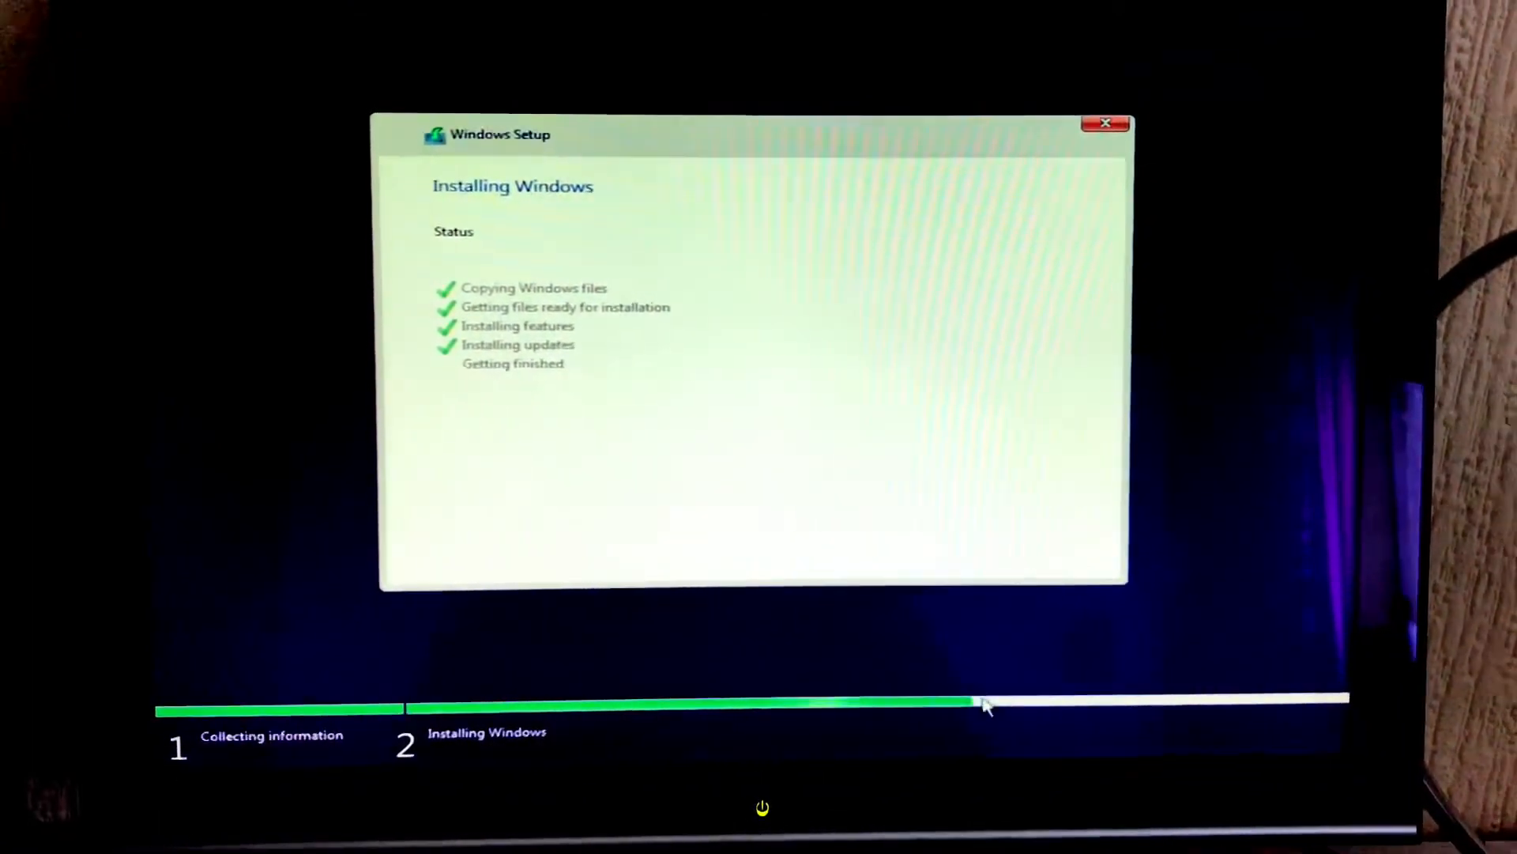
pyautogui.moveTo(1036, 703)
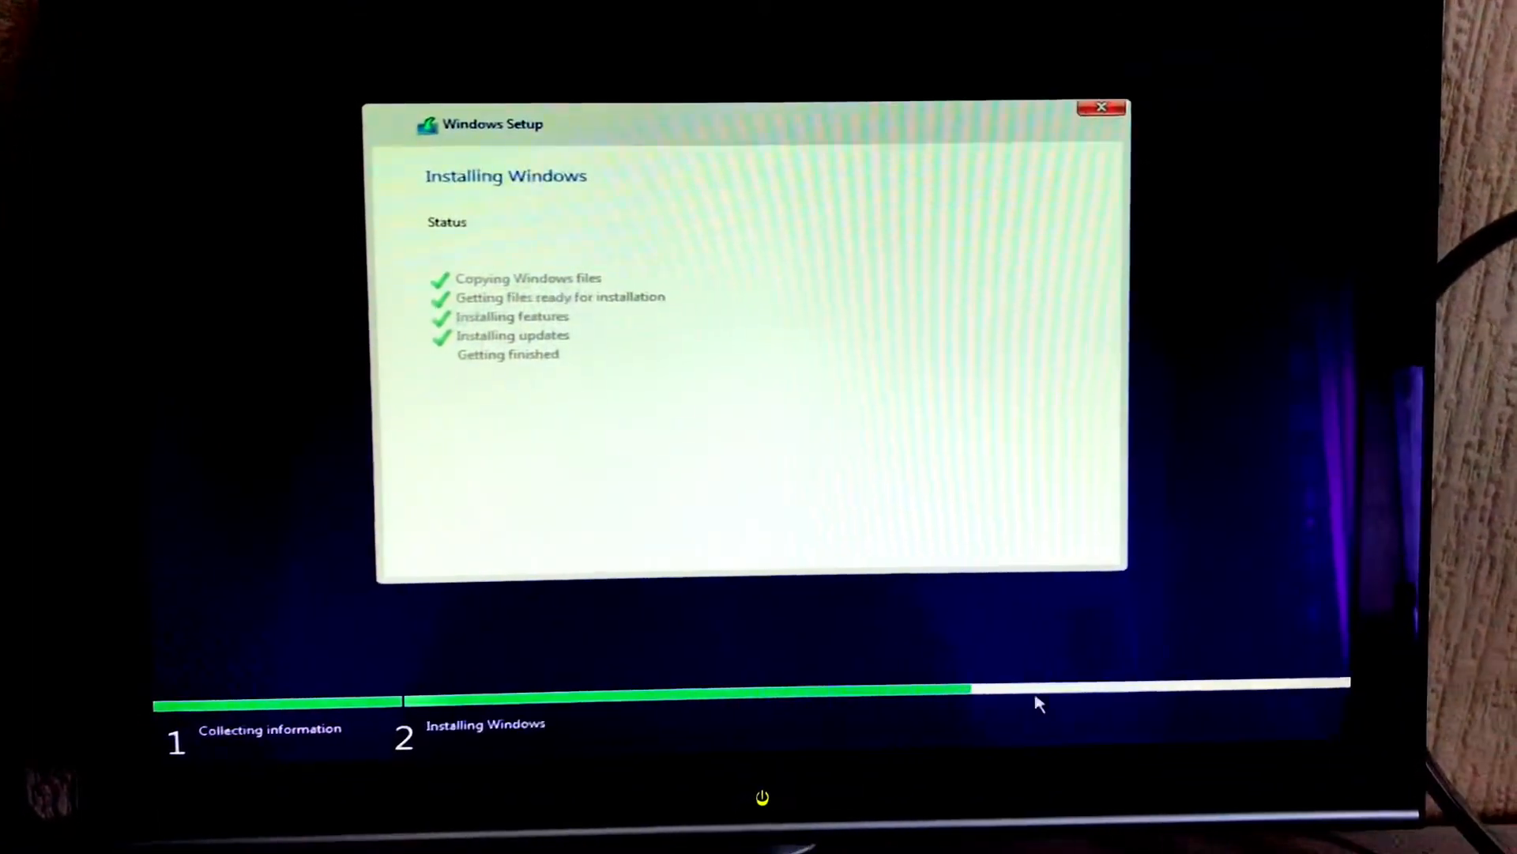